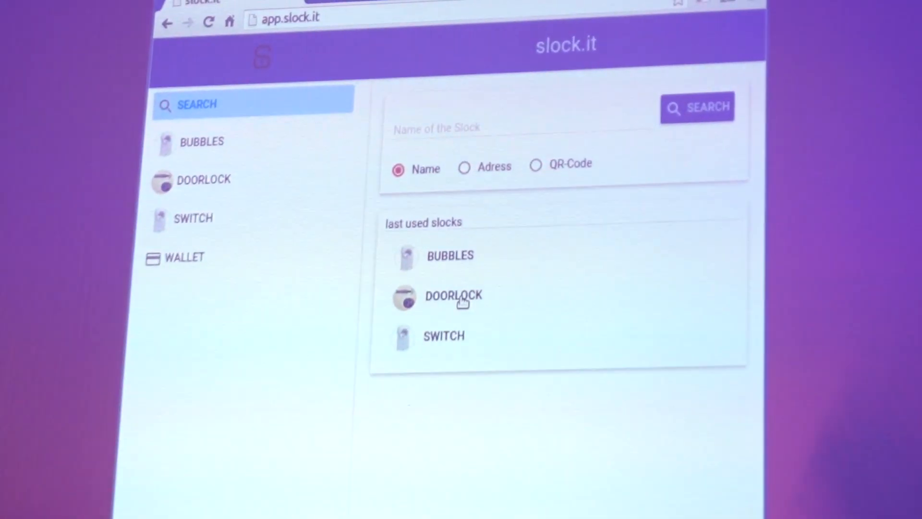
# Bring up the Doorlock slock from the last-used list, showing 100 Wei deposit and 10 Wei/day.
pyautogui.click(453, 295)
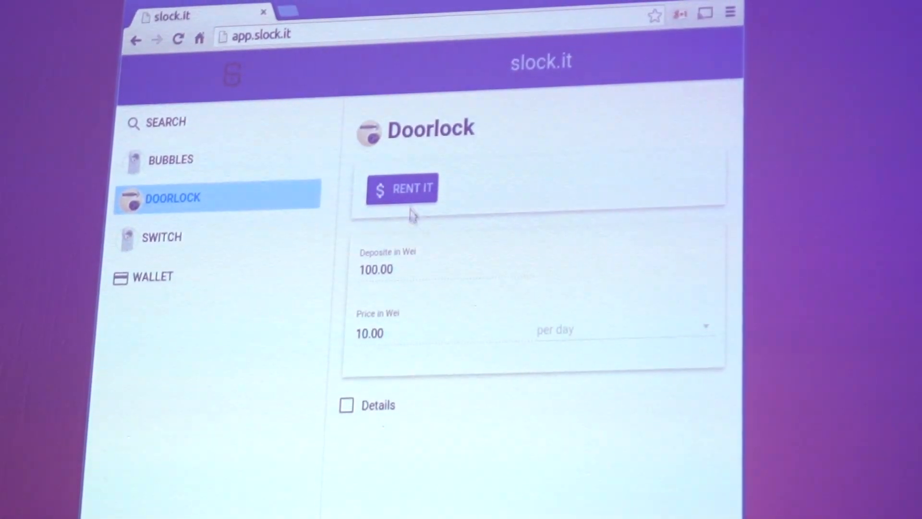
# Rent the Doorlock slock and confirm, sending the transaction to await Ethereum confirmation.
pyautogui.click(402, 188)
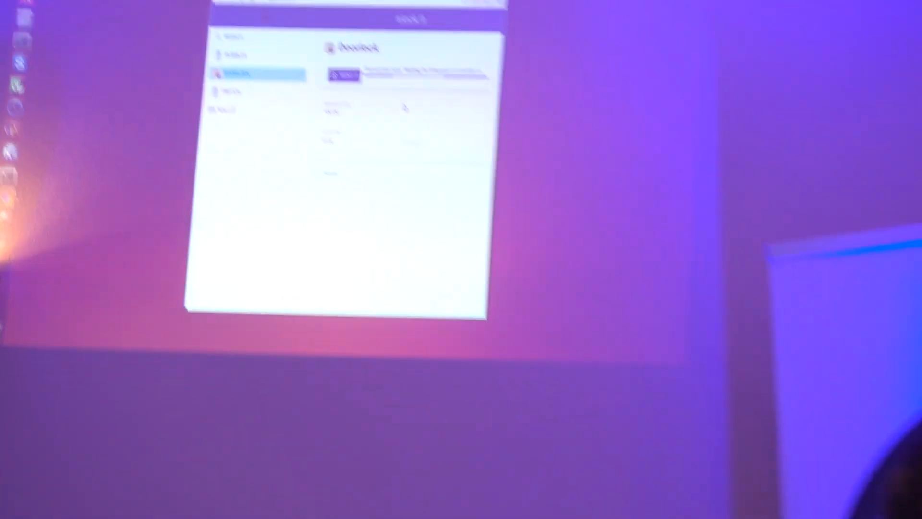
pyautogui.click(433, 228)
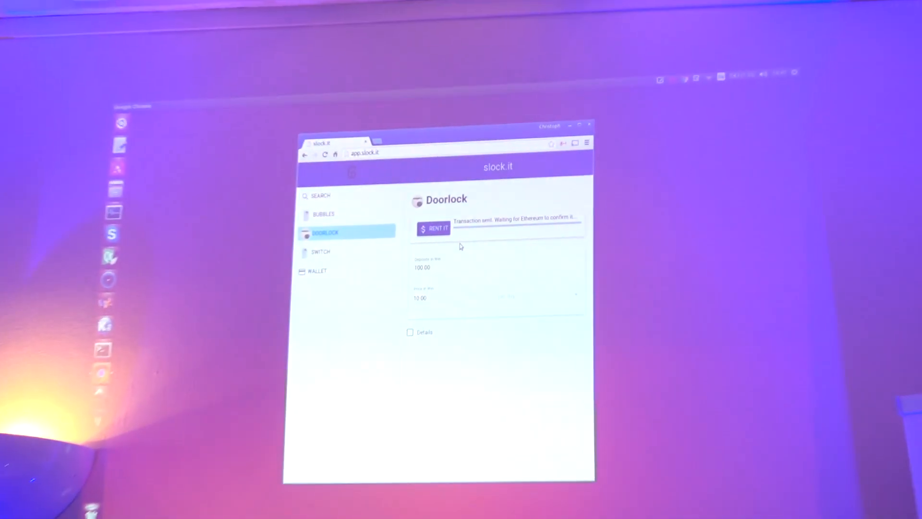